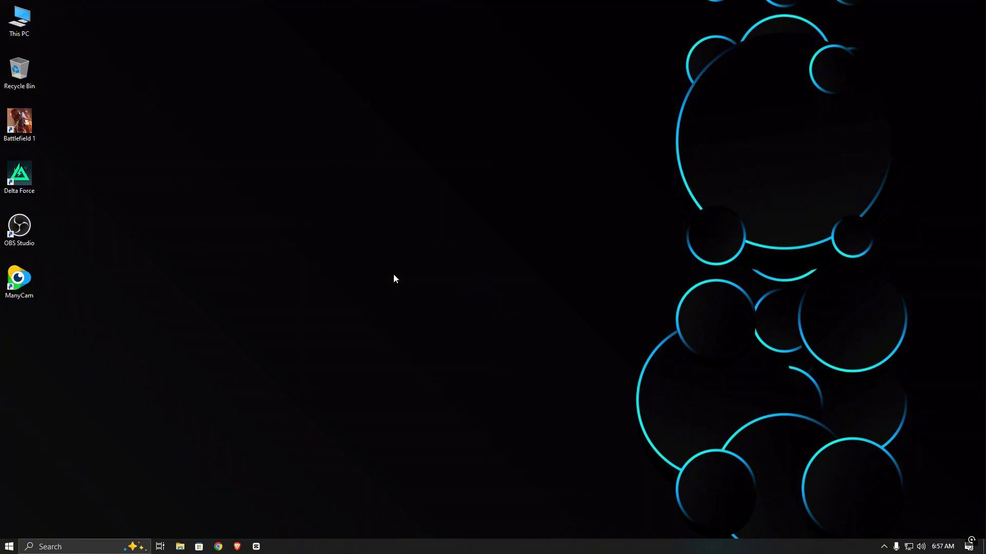
mouse_move(394, 279)
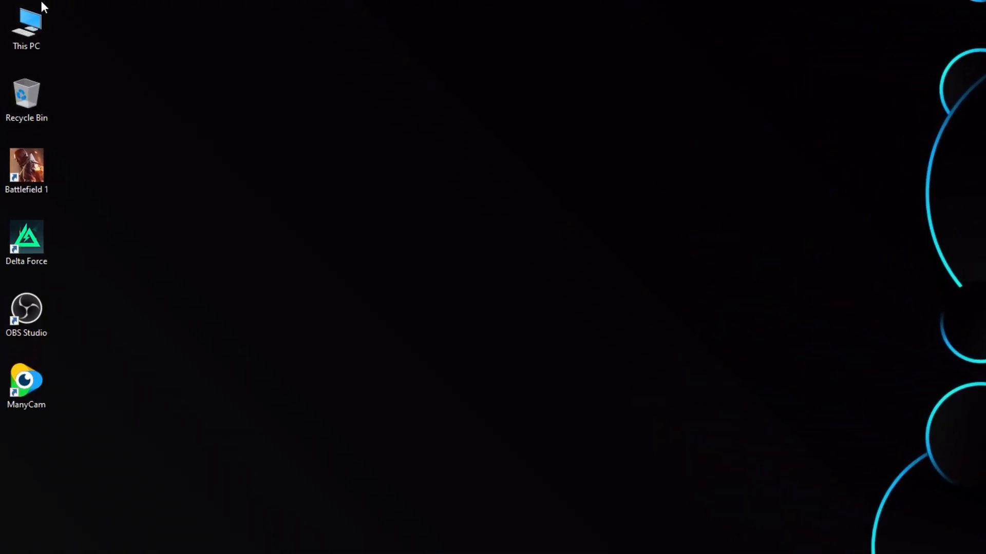
Open Computer Management via Manage on the desktop's This PC icon
left_click(27, 26)
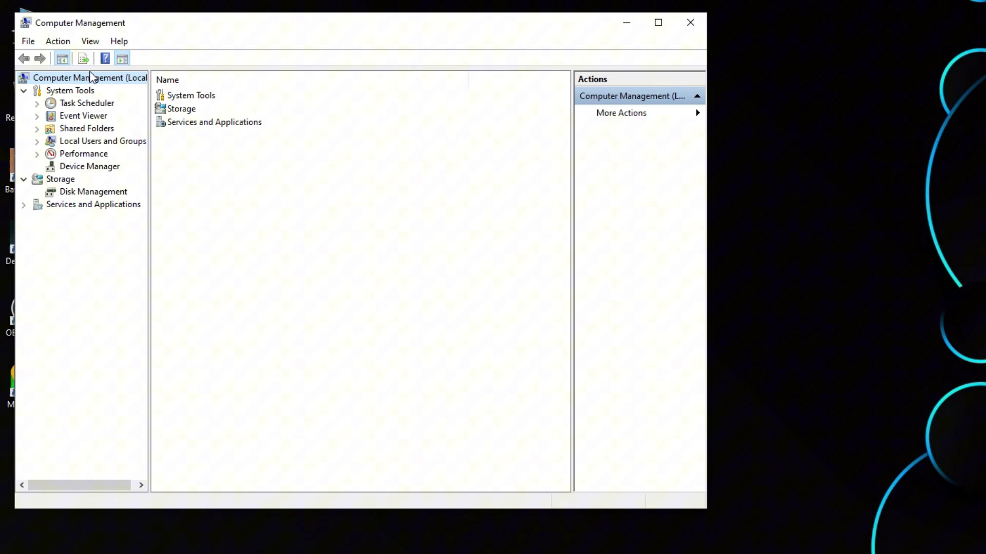
Disable the Streaming Webcam under Cameras in Device Manager, then minimize the window
left_click(89, 166)
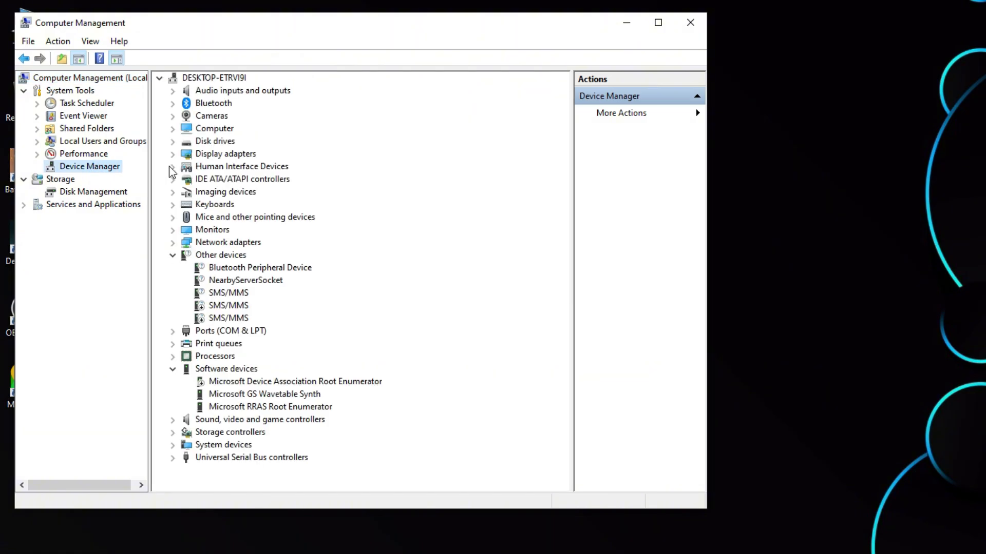
left_click(173, 116)
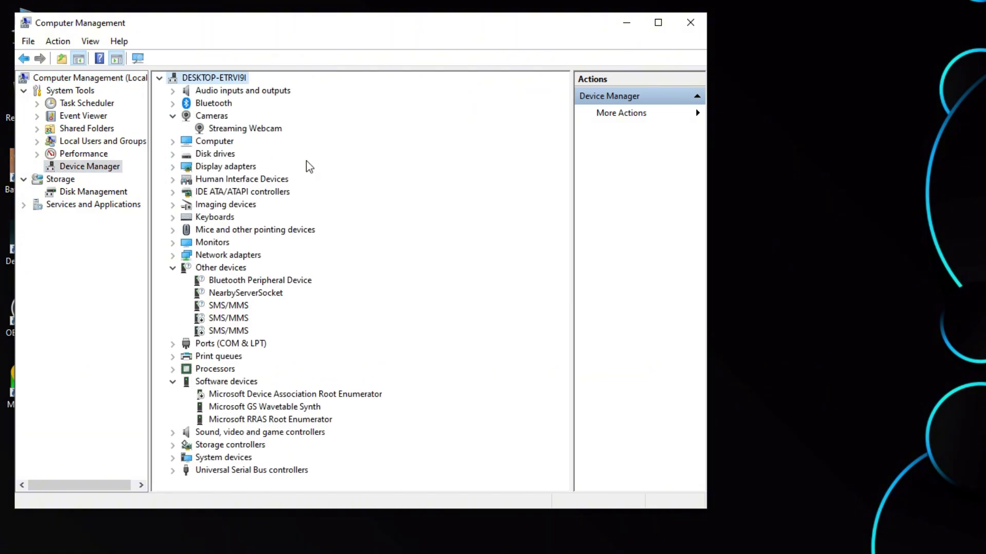
right_click(246, 128)
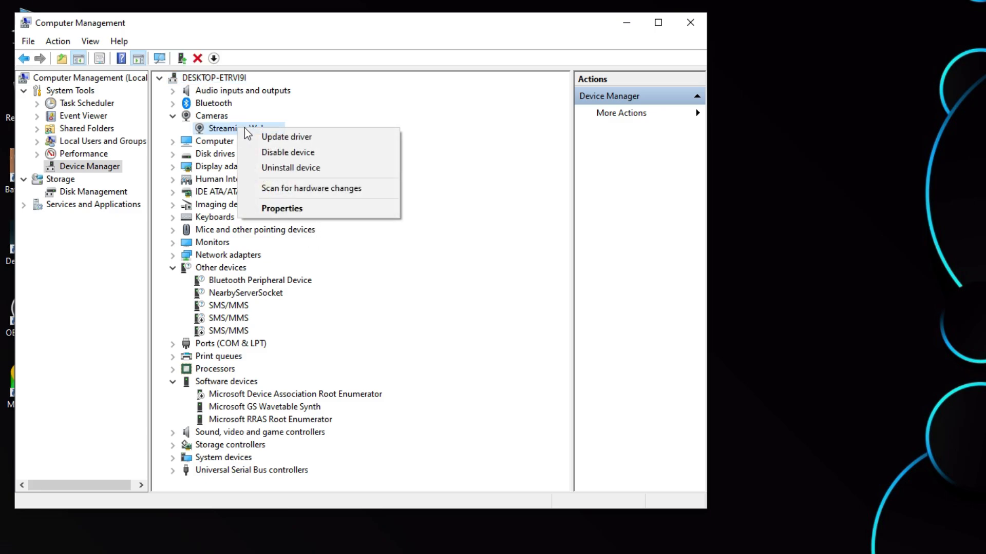
left_click(288, 152)
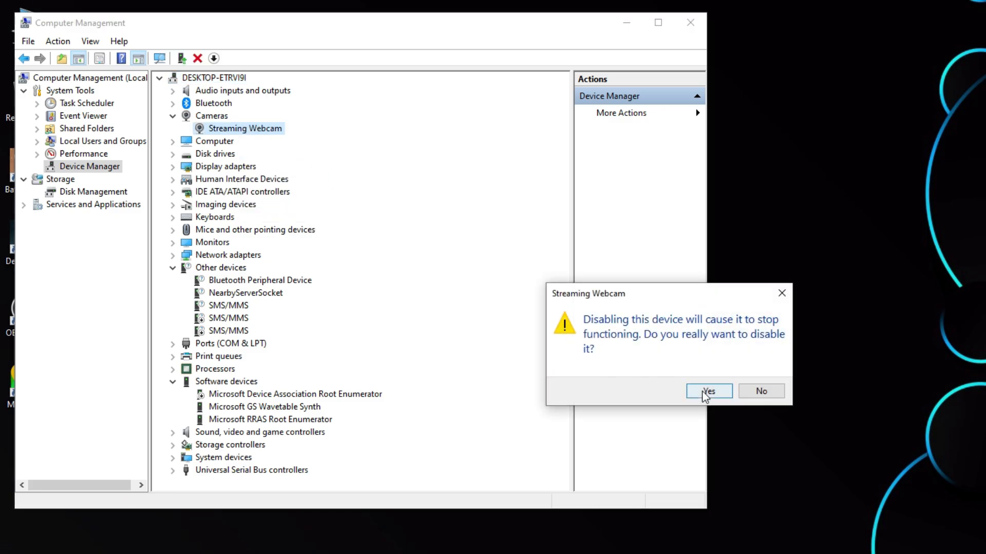
left_click(708, 392)
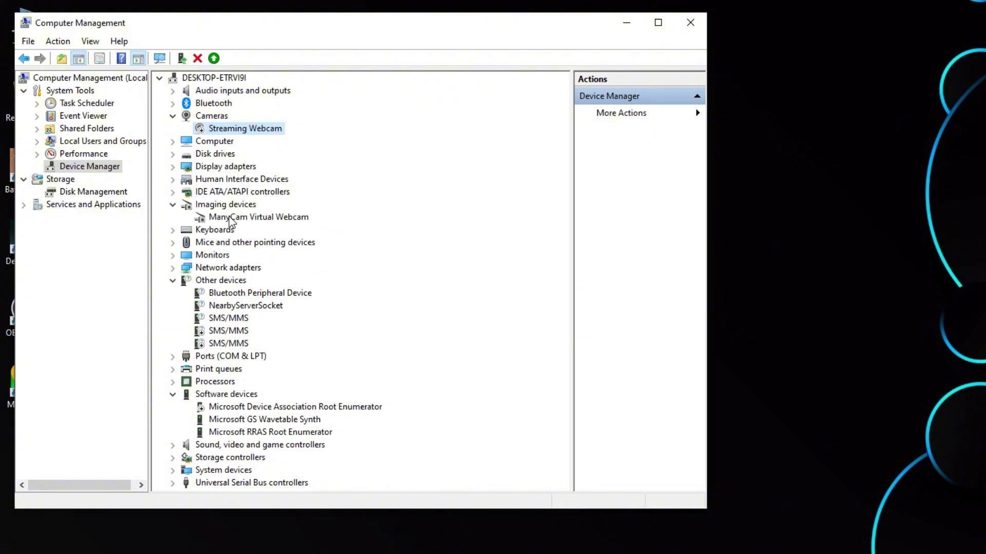
left_click(173, 205)
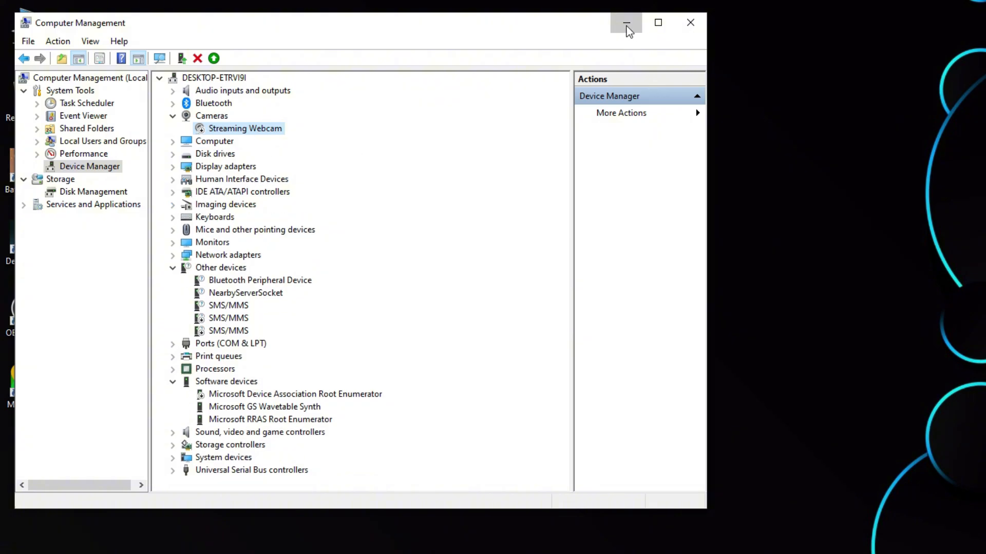
left_click(625, 23)
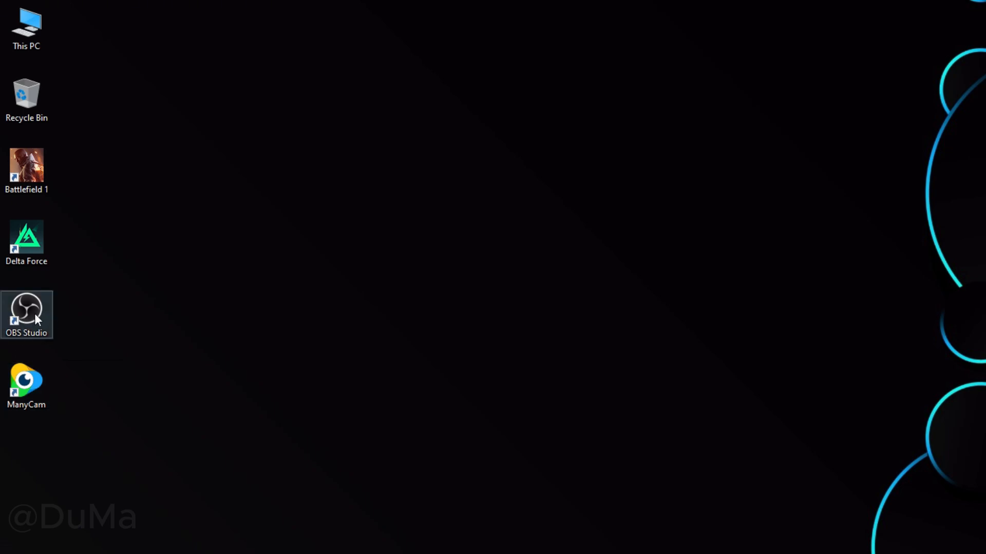
mouse_move(22, 341)
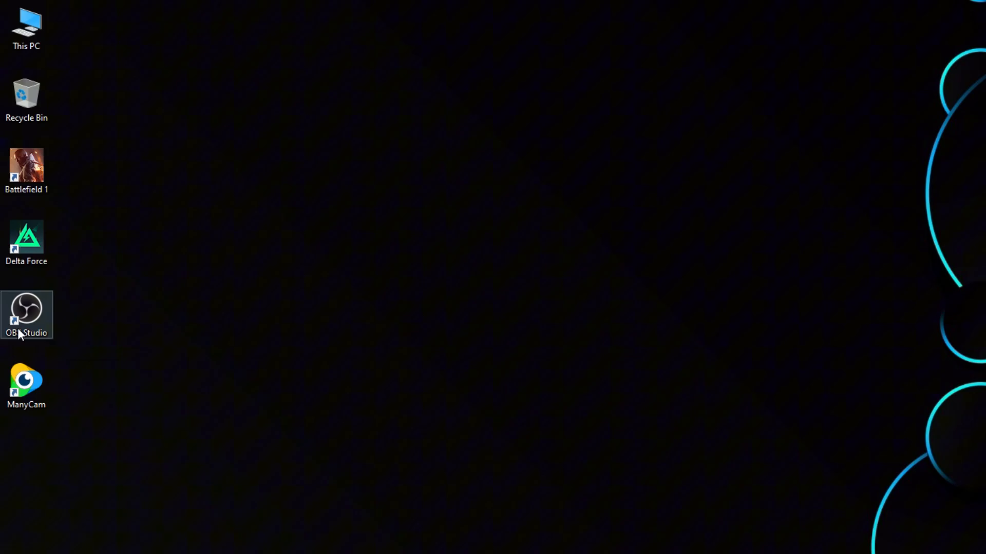
Search 'co' from the taskbar and launch Control Panel from the results
type("co")
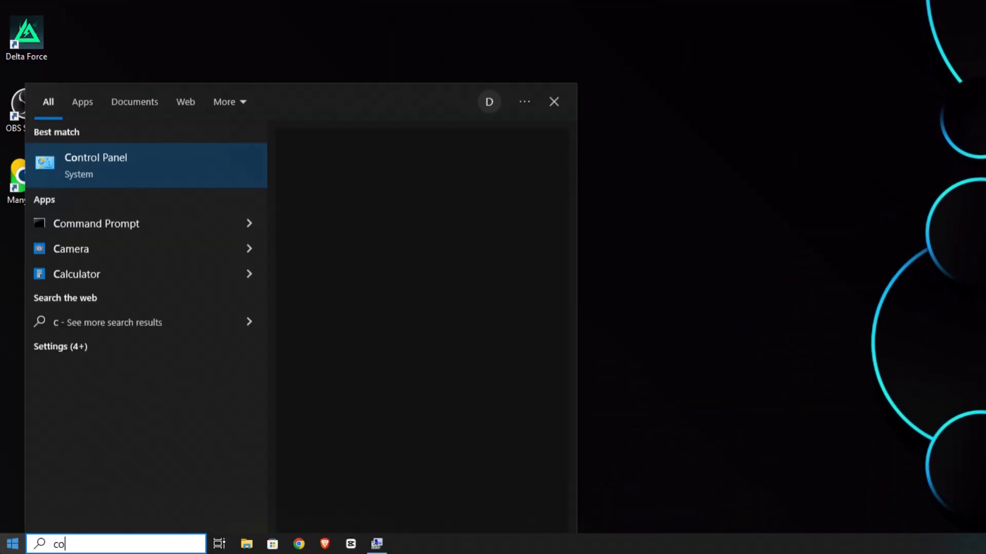
left_click(96, 166)
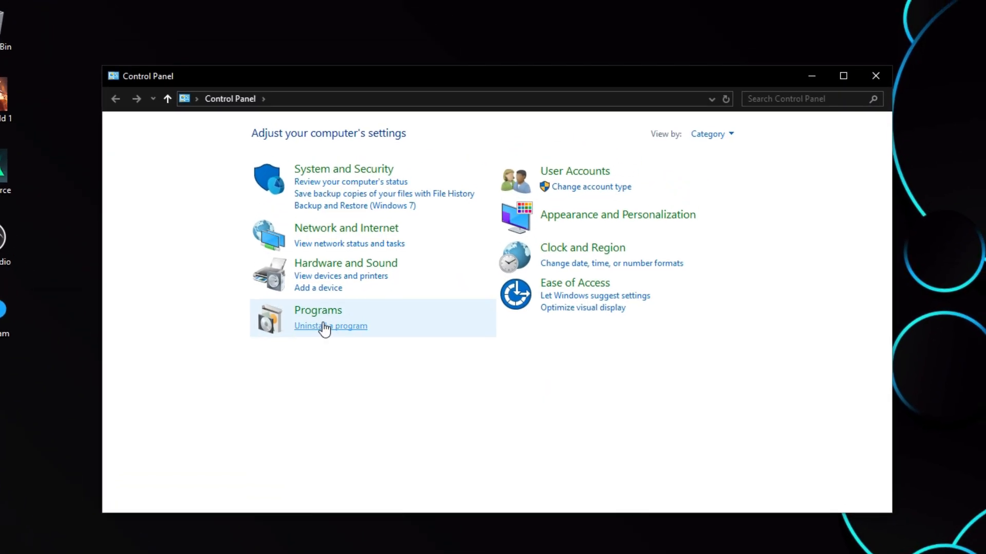
Uninstall OBS Studio through Programs and Features
left_click(330, 325)
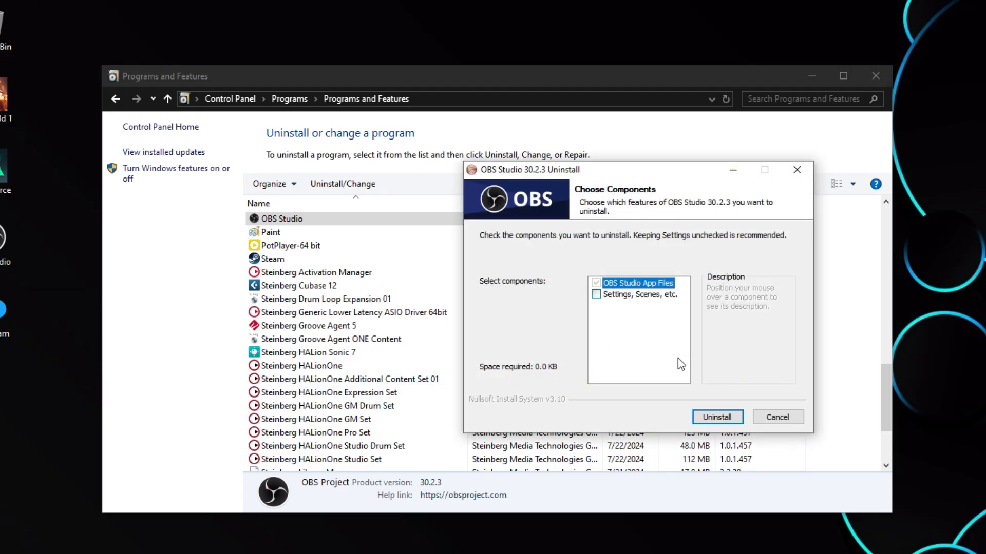
left_click(716, 417)
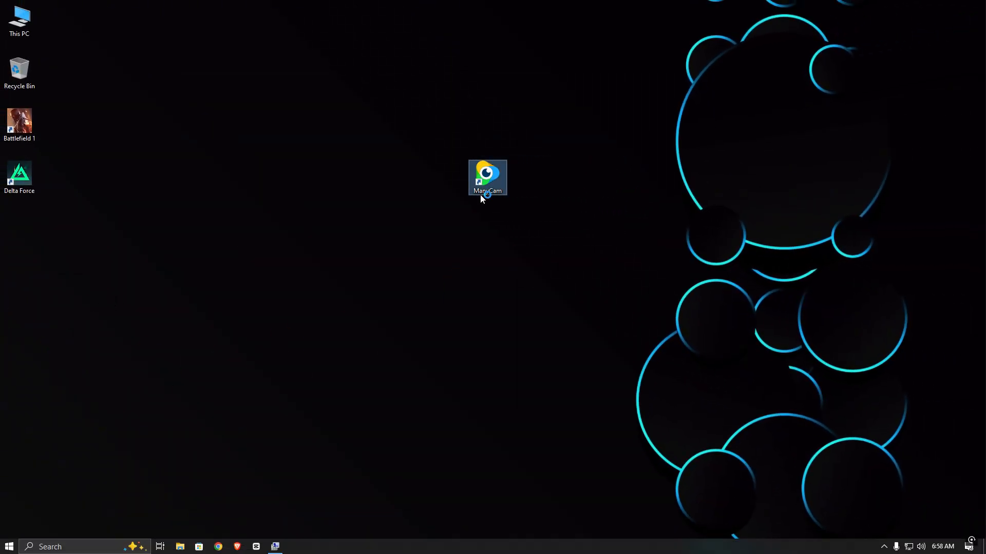
Launch ManyCam from its desktop shortcut and minimize its window
double_click(487, 178)
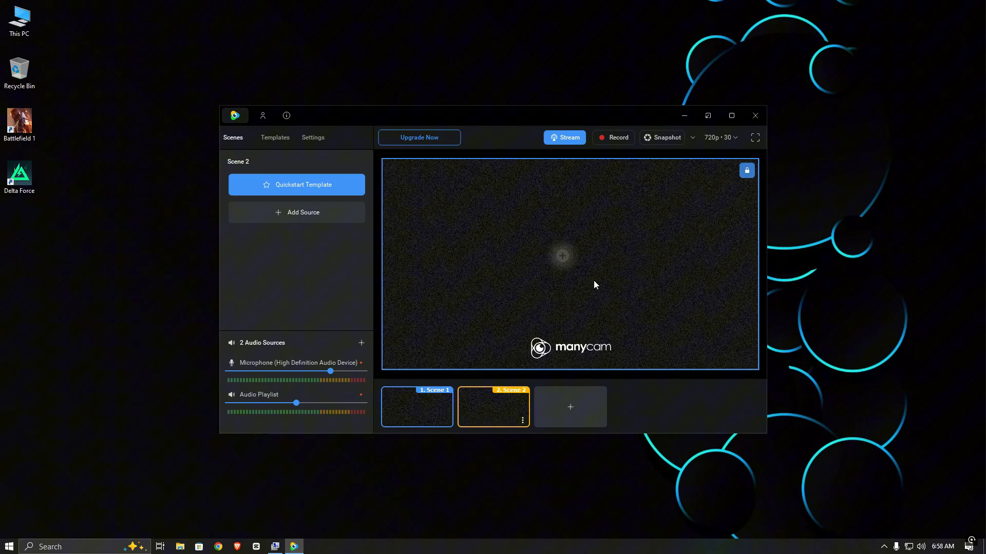
left_click(684, 115)
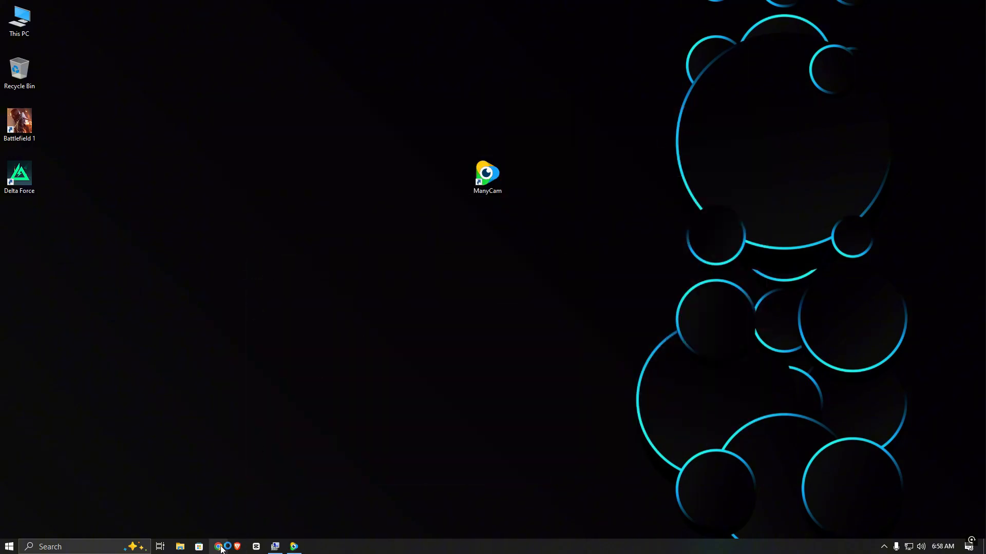
Bring up monkey.app in Chrome, allow camera and microphone this time, and restore ManyCam
left_click(218, 546)
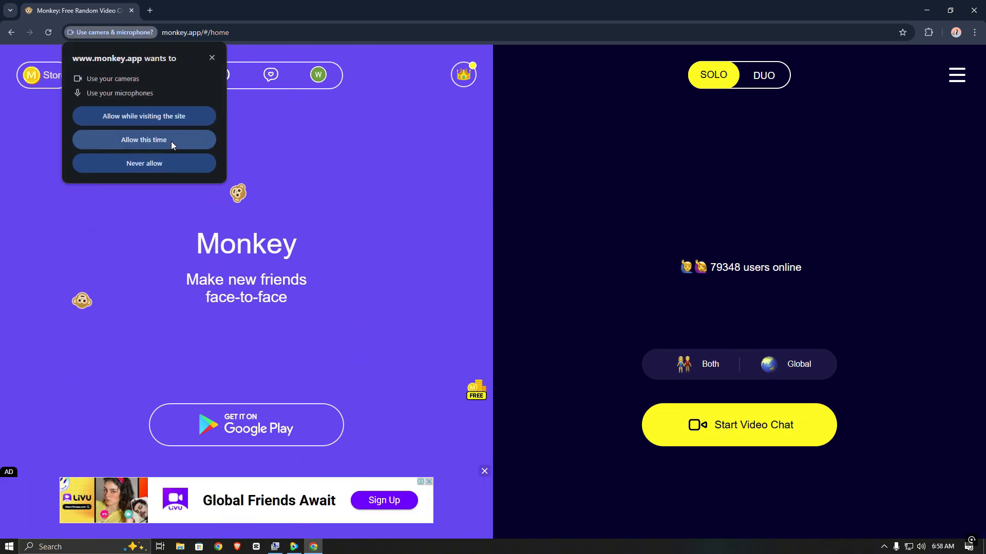
left_click(144, 139)
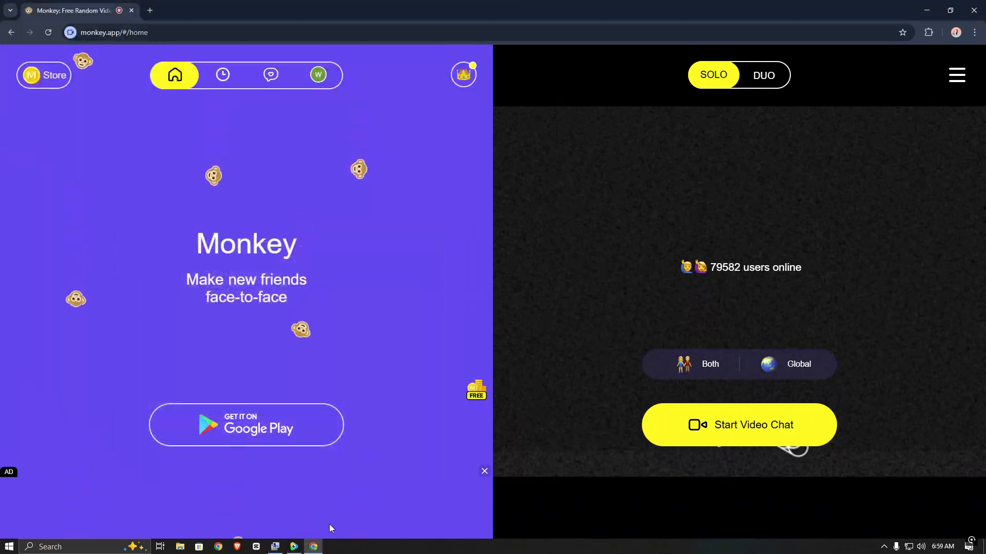
left_click(274, 546)
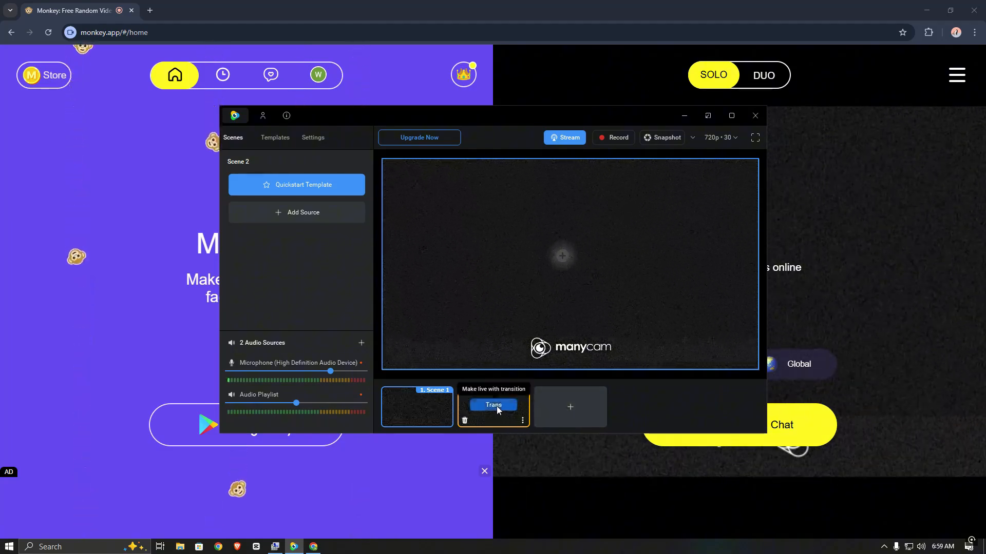